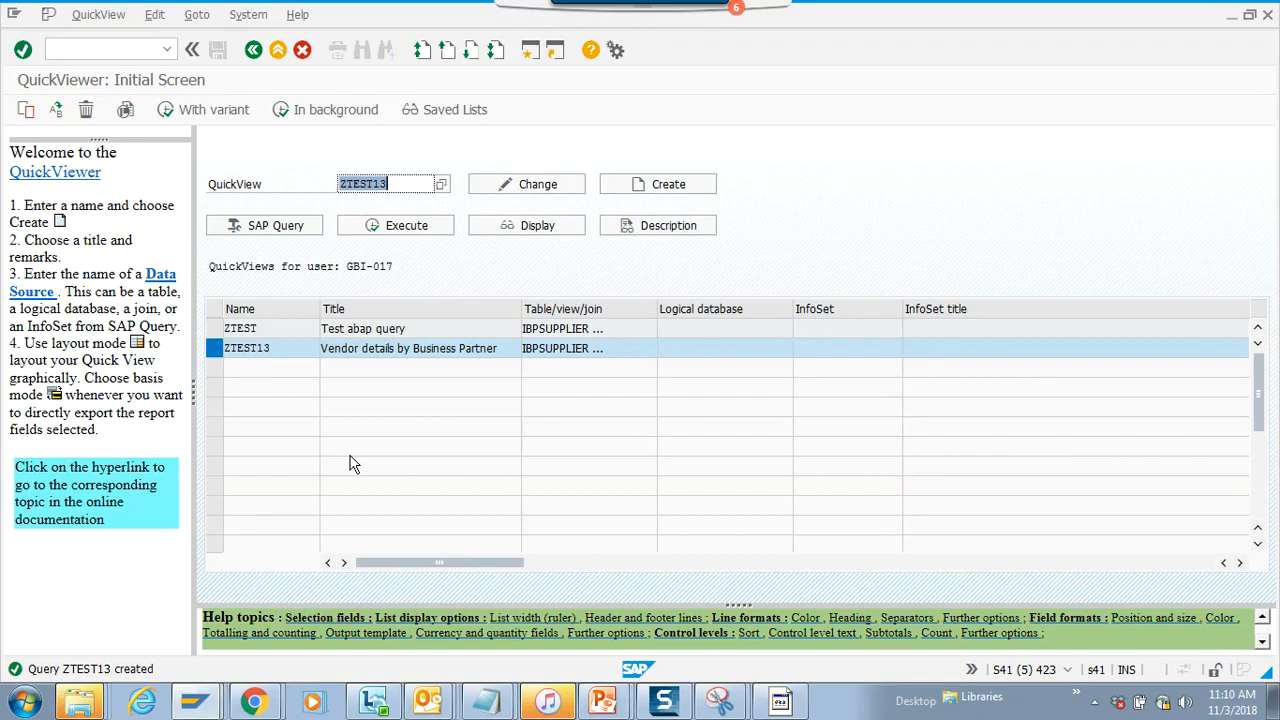
- Reopen the QuickViewer (SQVI) transaction after selecting query ZTEST13
{"action": "double_click", "coordinate": [248, 348]}
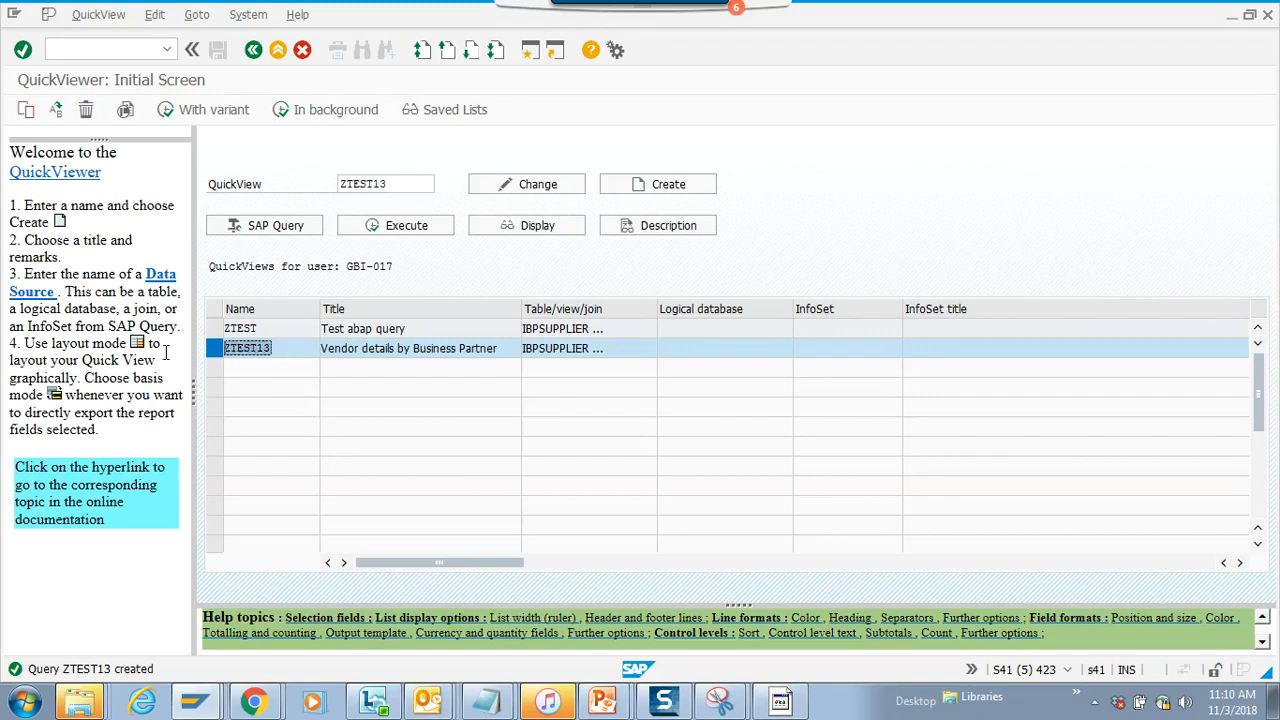
{"action": "mouse_move", "coordinate": [208, 108]}
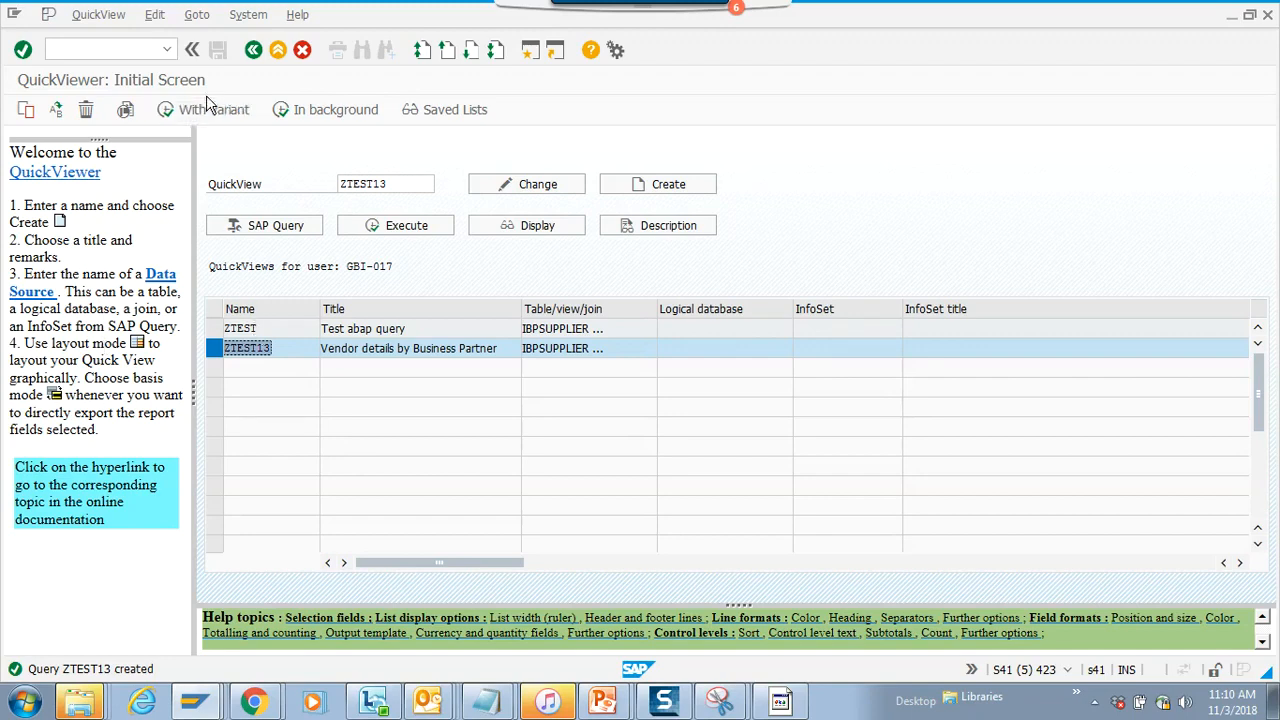
{"action": "left_click", "coordinate": [156, 14]}
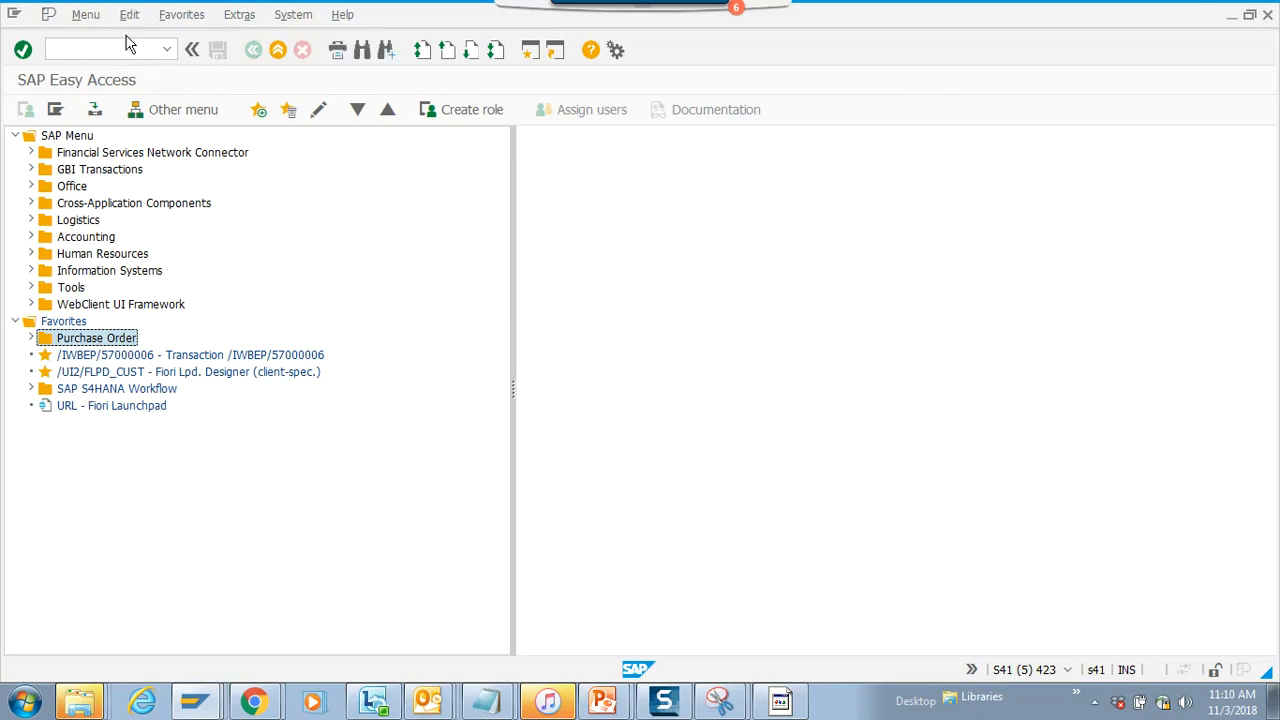
{"action": "type", "text": "sq"}
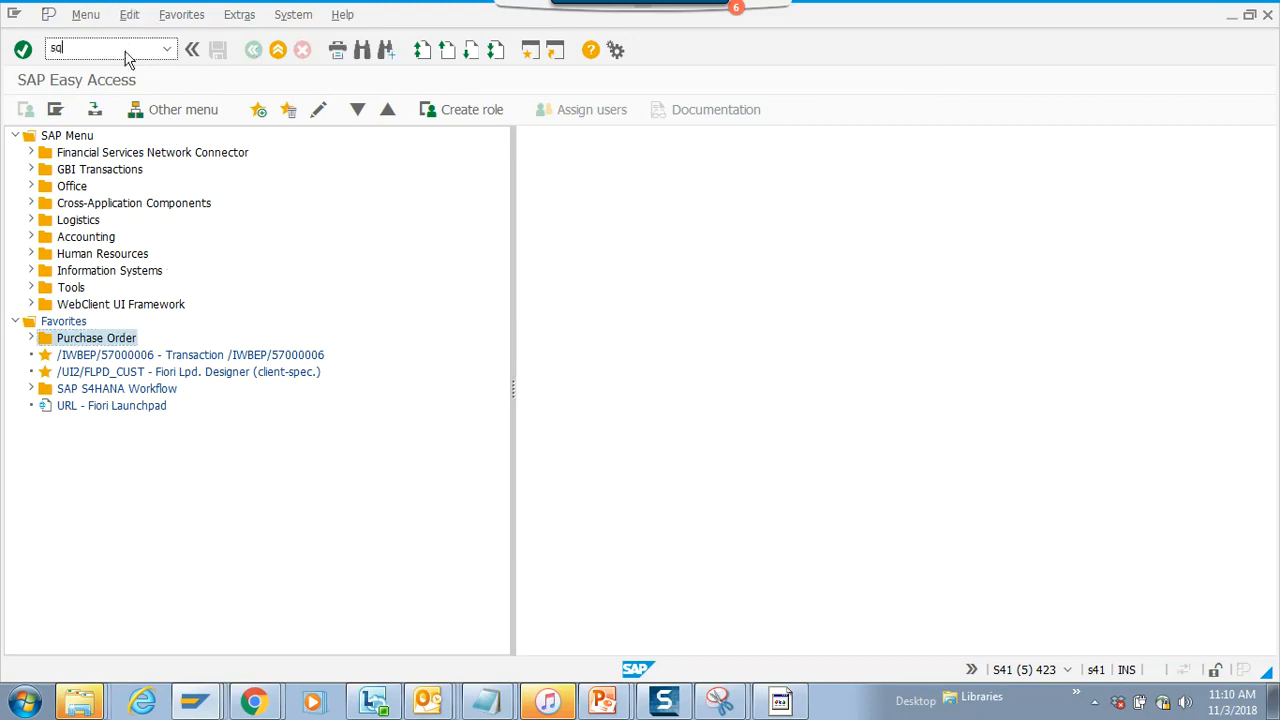
{"action": "key", "text": "Enter"}
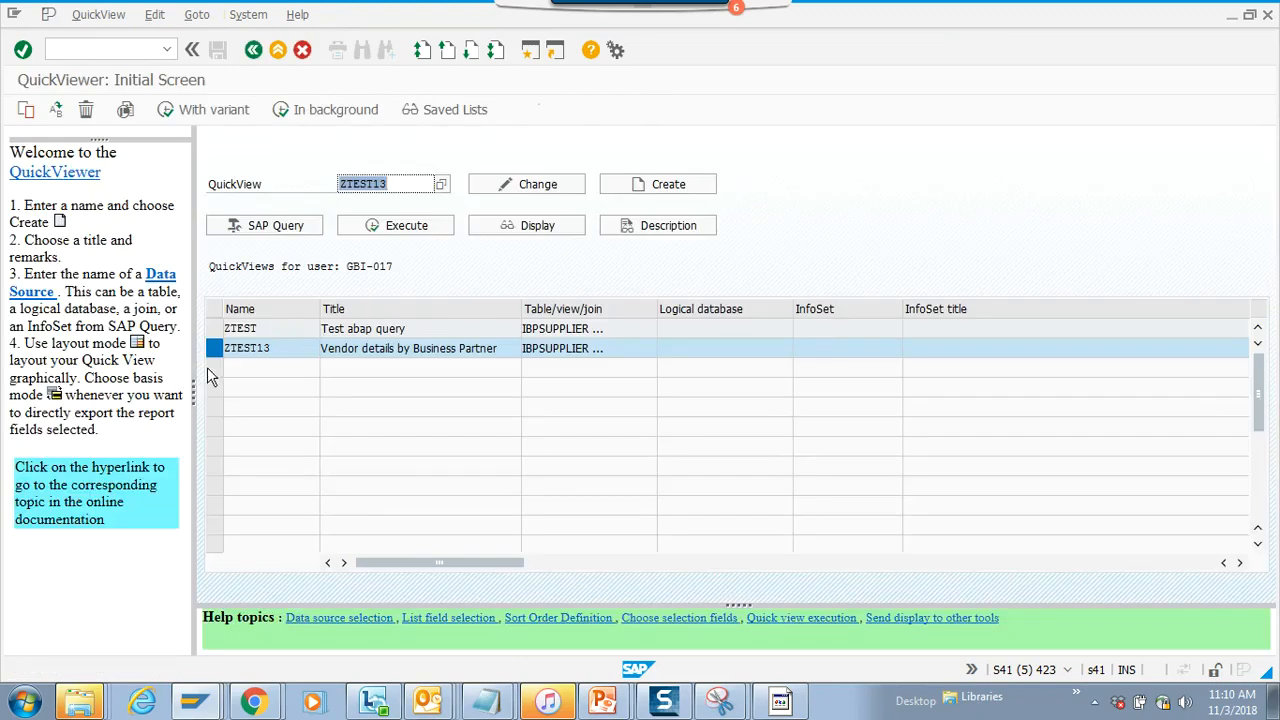
- Generate a report program from query ZTEST13 via the QuickView menu
{"action": "left_click", "coordinate": [98, 14]}
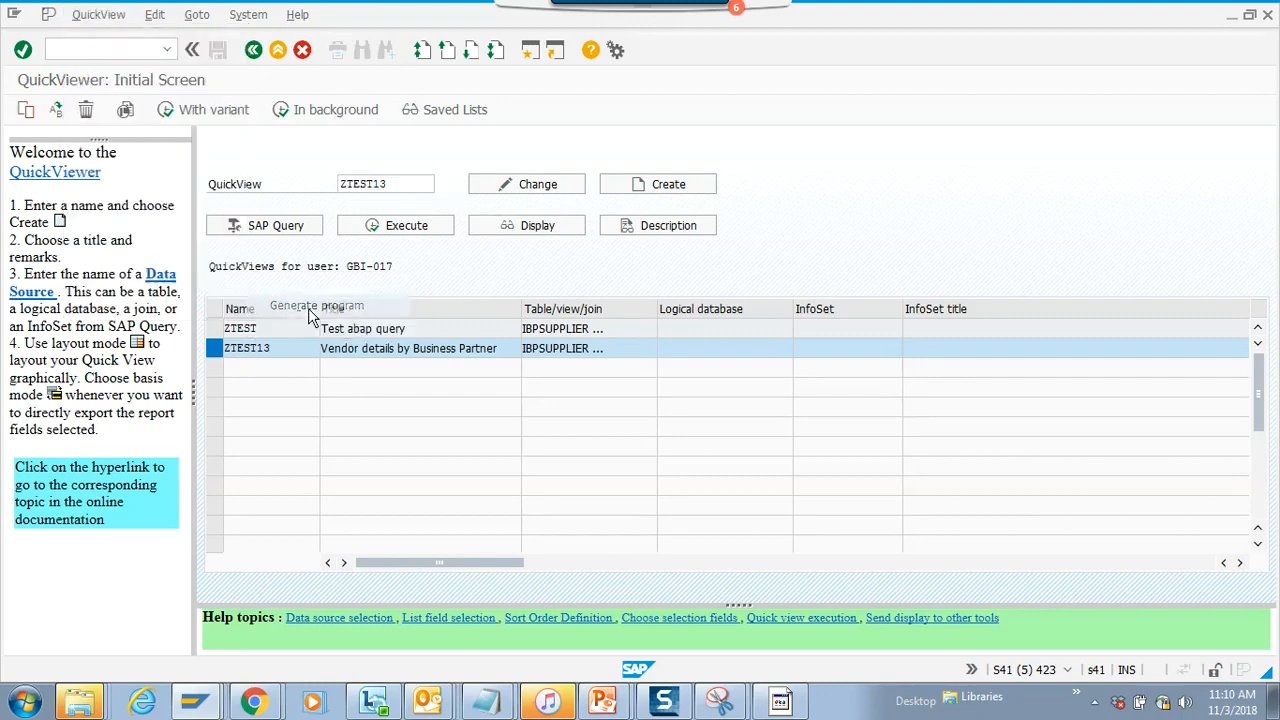
{"action": "left_click", "coordinate": [384, 184]}
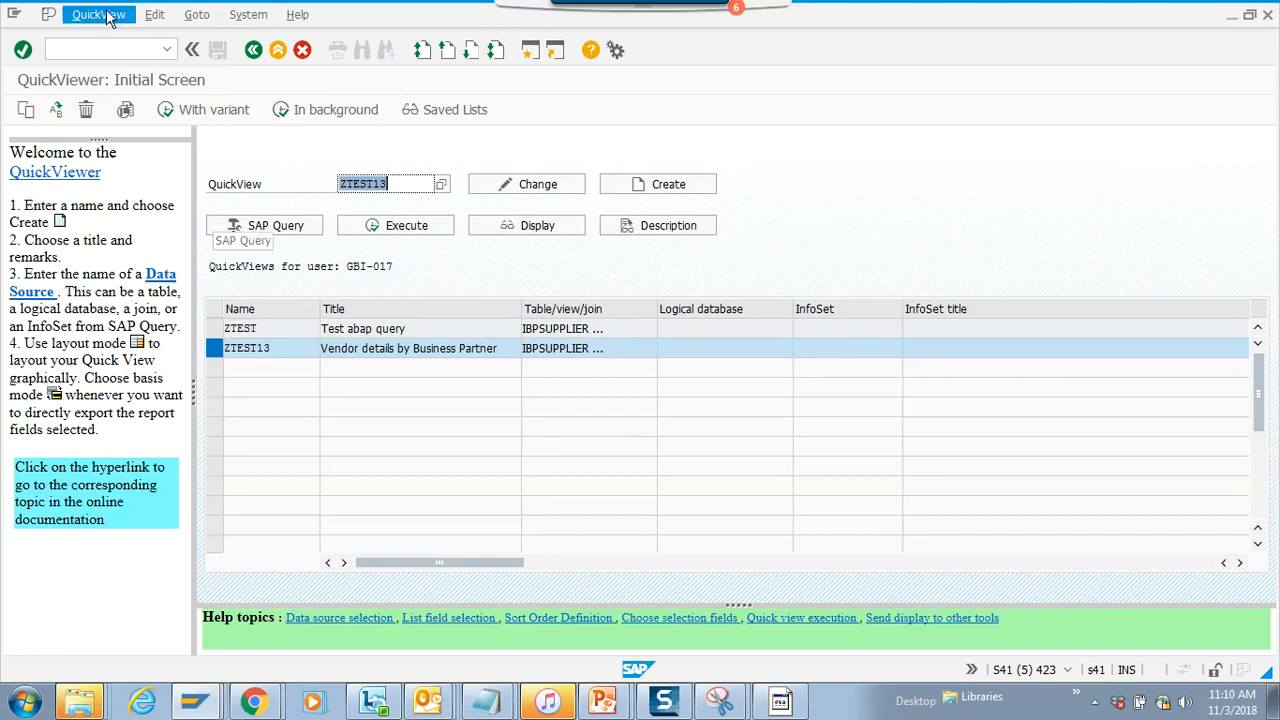
{"action": "left_click", "coordinate": [98, 14]}
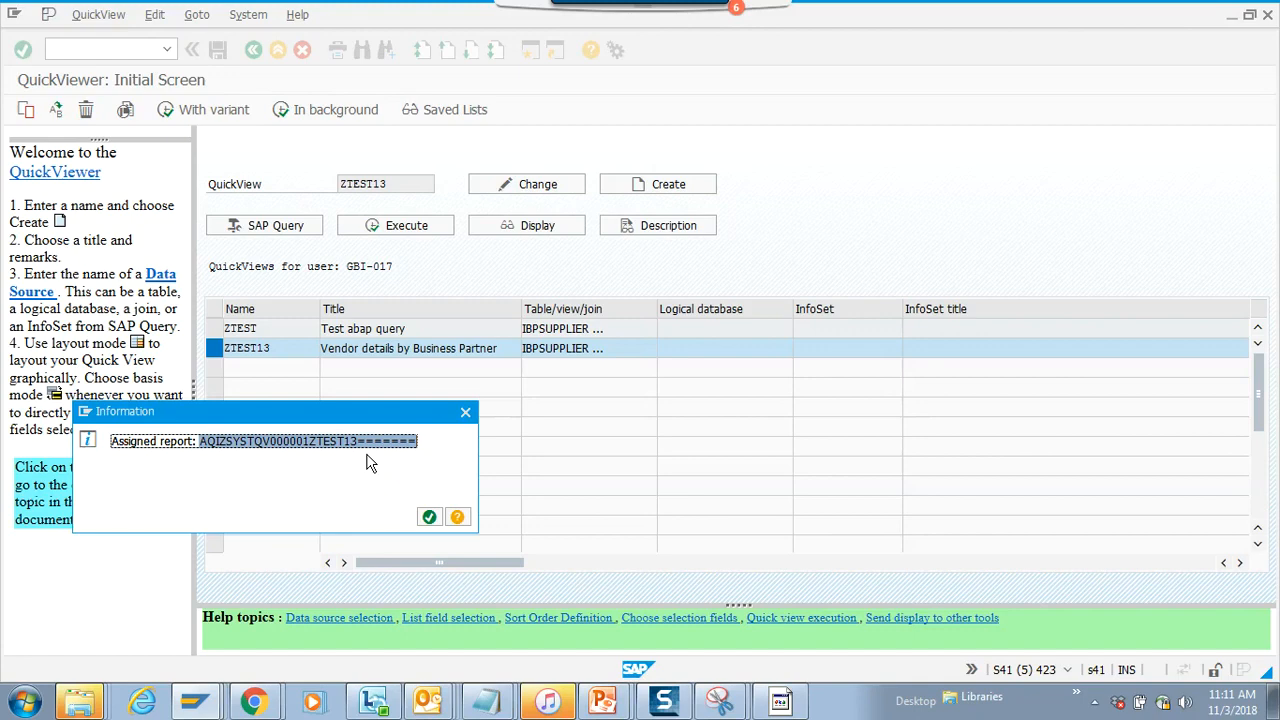
- Copy the assigned report name from the Information popup
{"action": "left_click", "coordinate": [270, 442]}
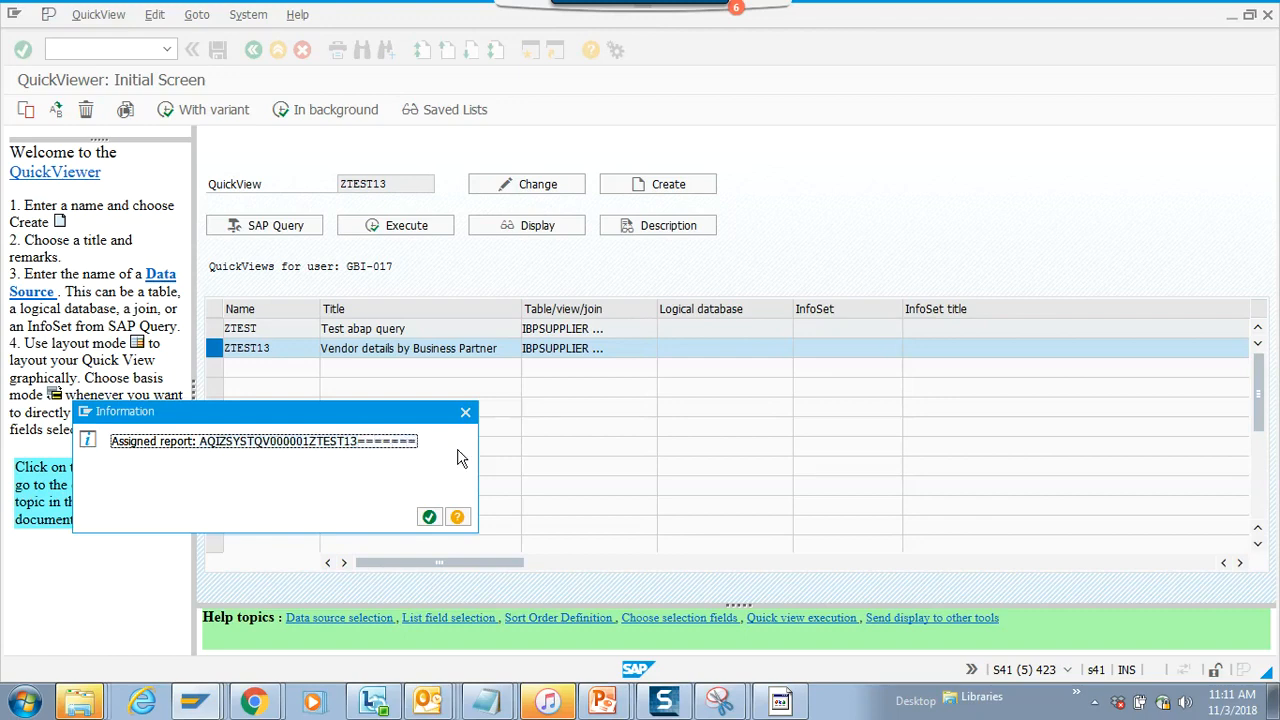
{"action": "right_click", "coordinate": [124, 412]}
{"action": "type", "text": "se"}
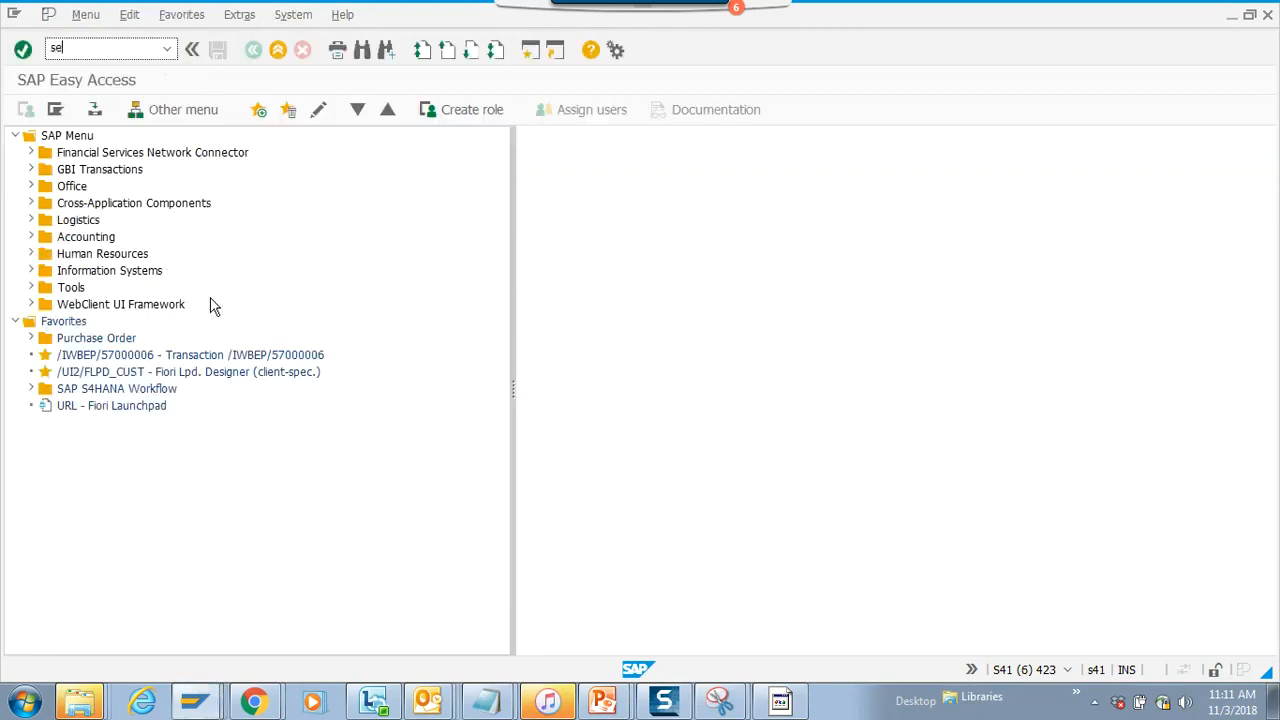
- Run the generated program through SE38 to reach its selection screen
{"action": "key", "text": "Enter"}
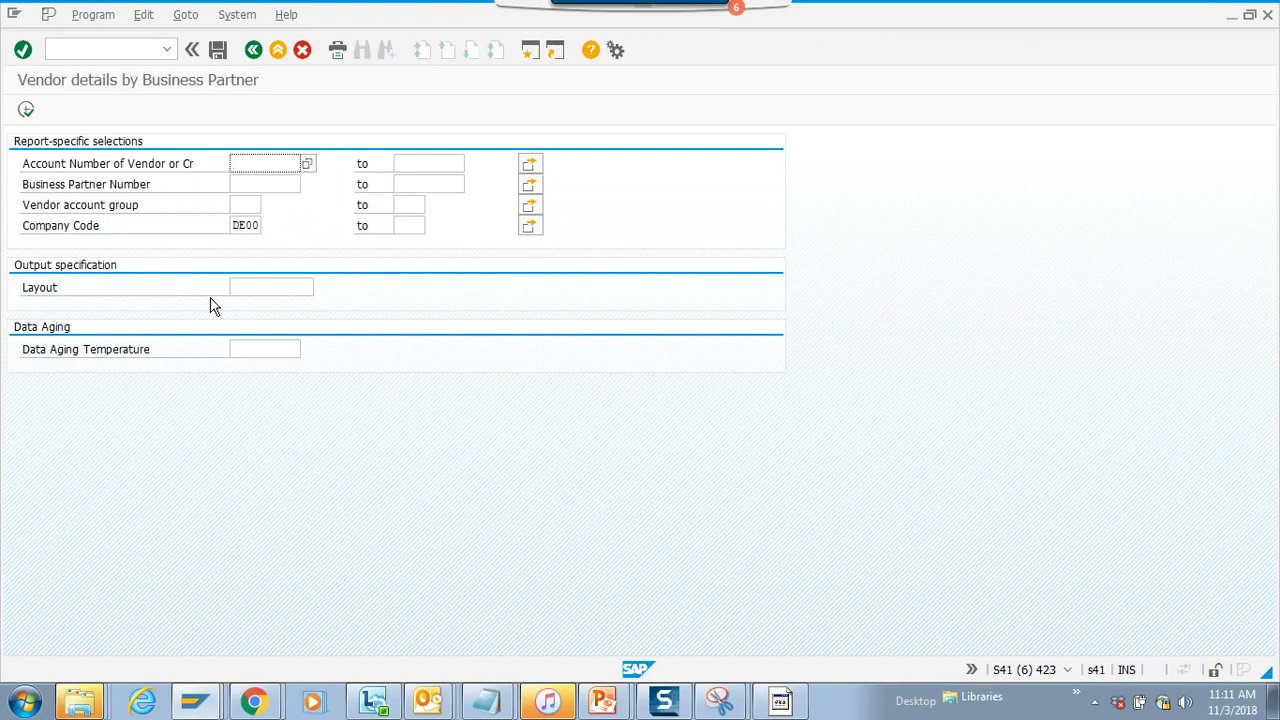
- Execute the report for company code DE00 to list vendors with business partner numbers
{"action": "left_click", "coordinate": [264, 164]}
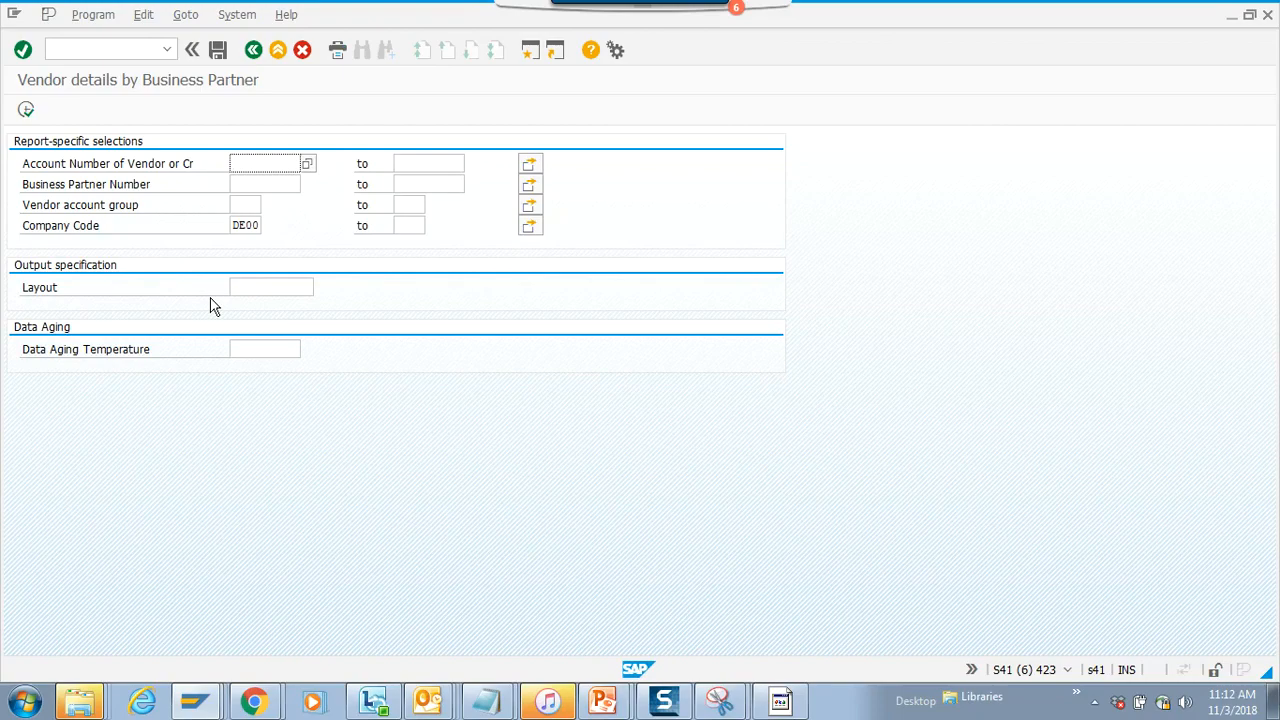
{"action": "left_click", "coordinate": [264, 164]}
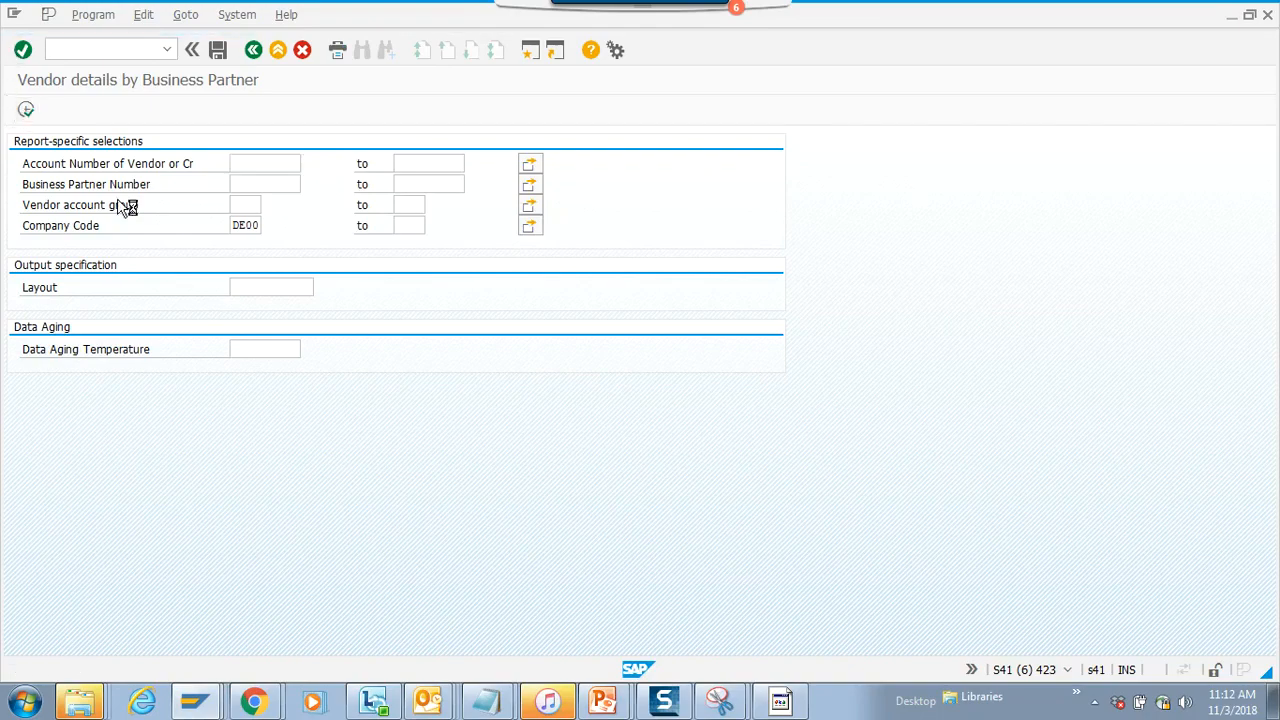
{"action": "left_click", "coordinate": [24, 50]}
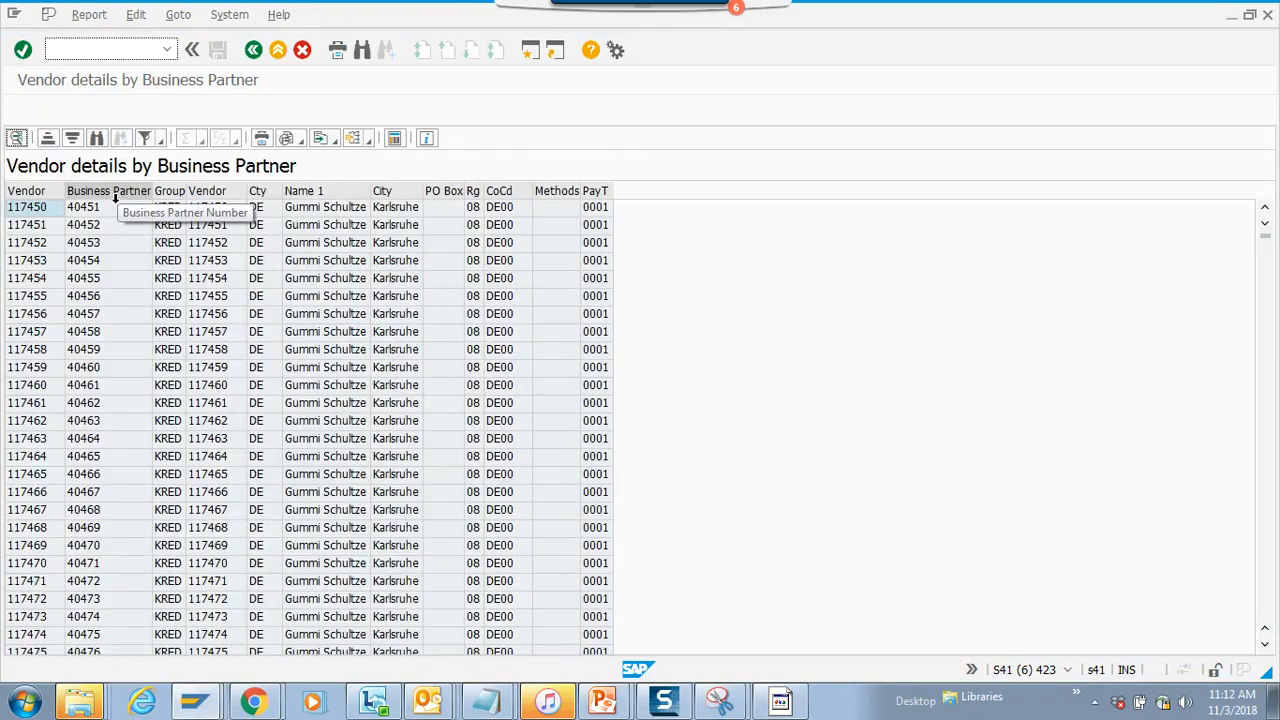